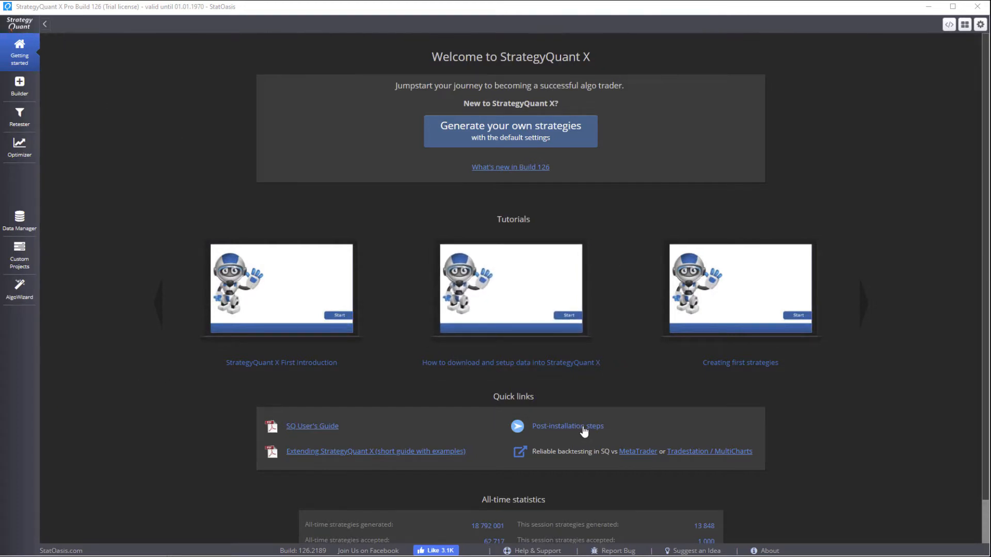
mouse_move(576, 447)
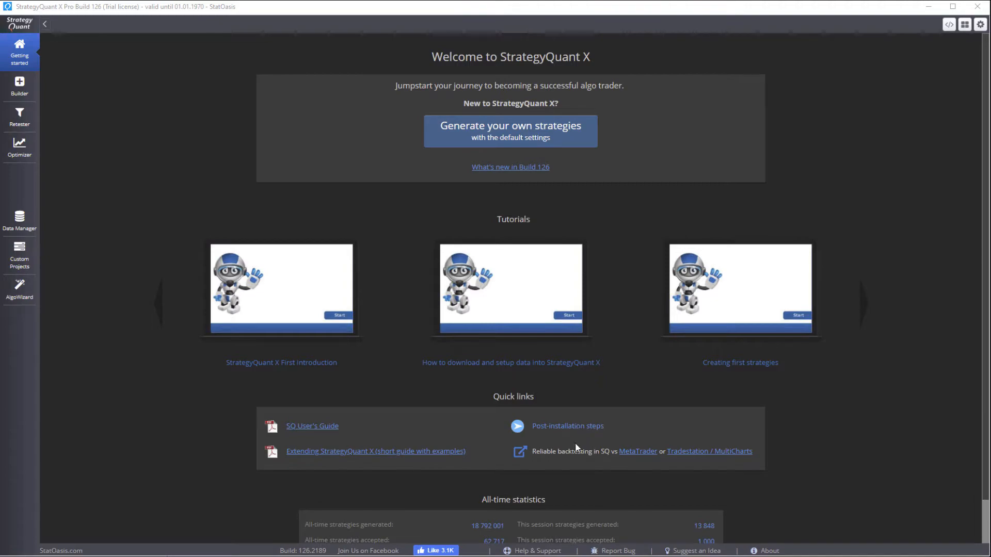
- Follow the Post-installation steps quick link on the Getting started page
left_click(568, 425)
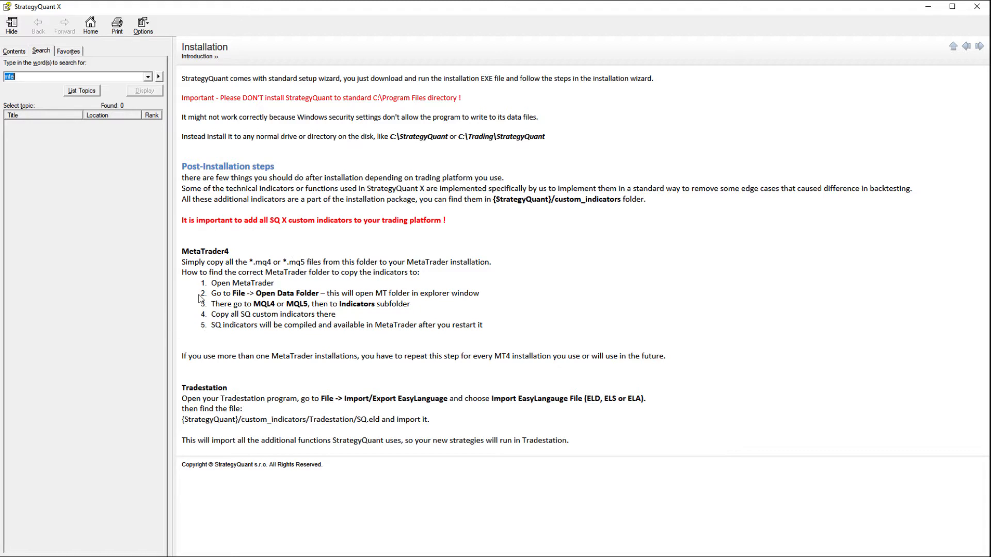
mouse_move(230, 262)
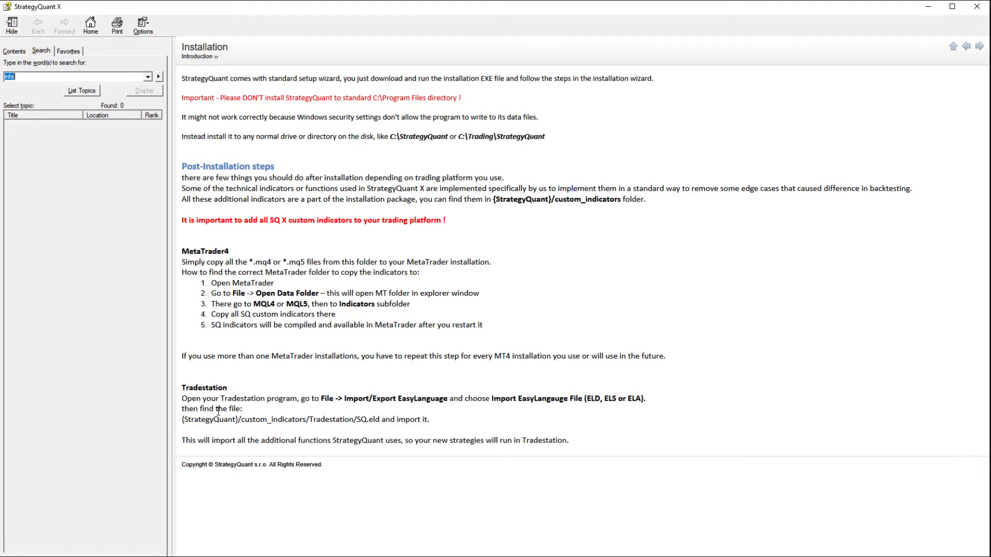
mouse_move(264, 258)
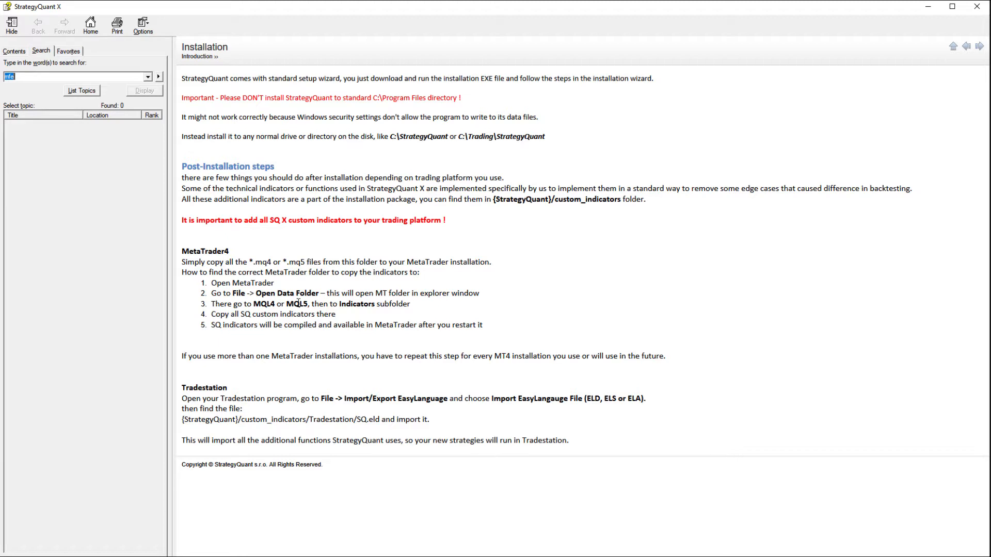
mouse_move(325, 294)
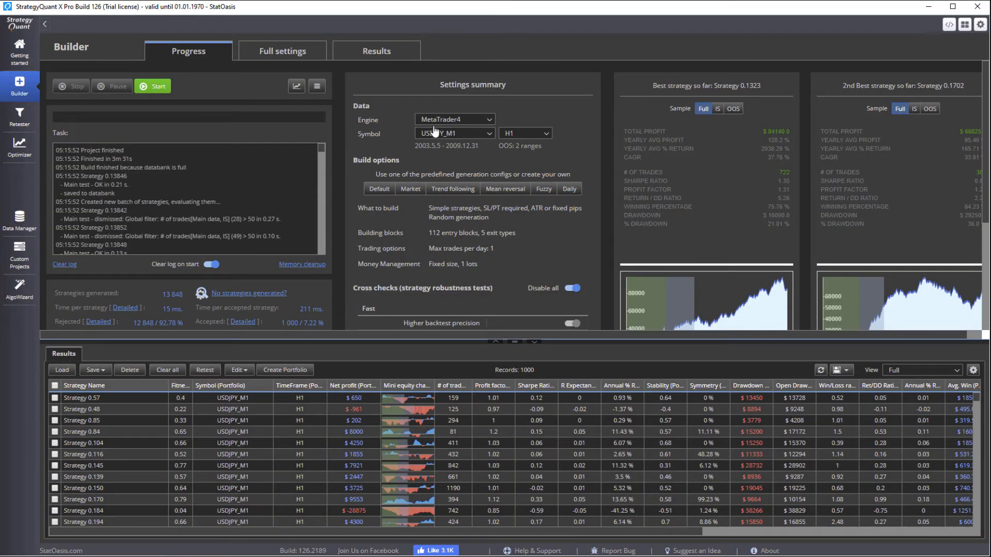
mouse_move(519, 139)
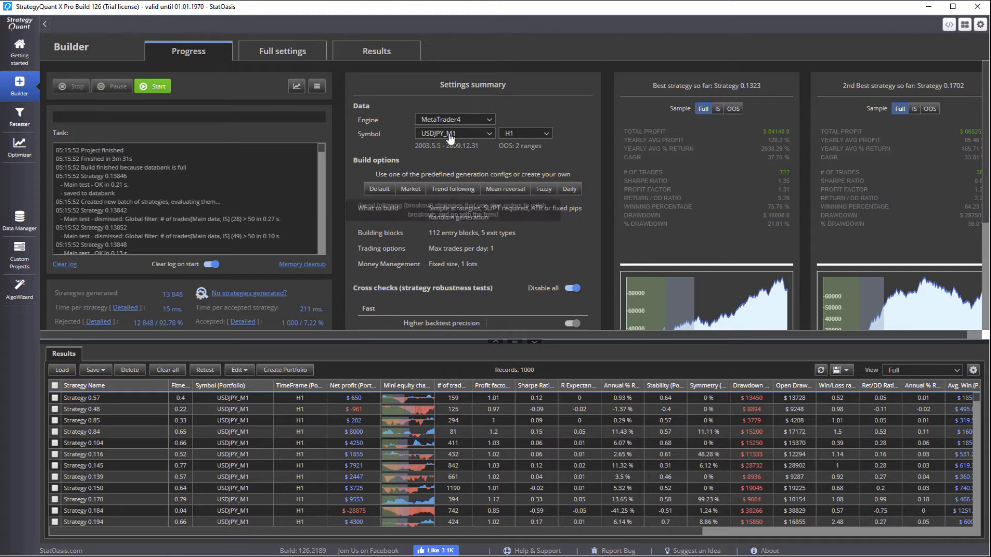
mouse_move(468, 124)
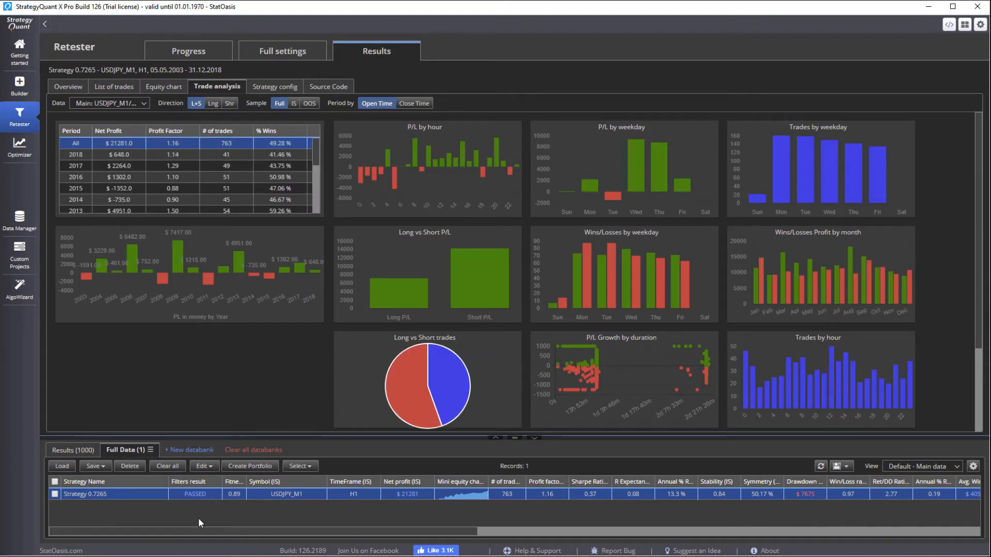
mouse_move(332, 506)
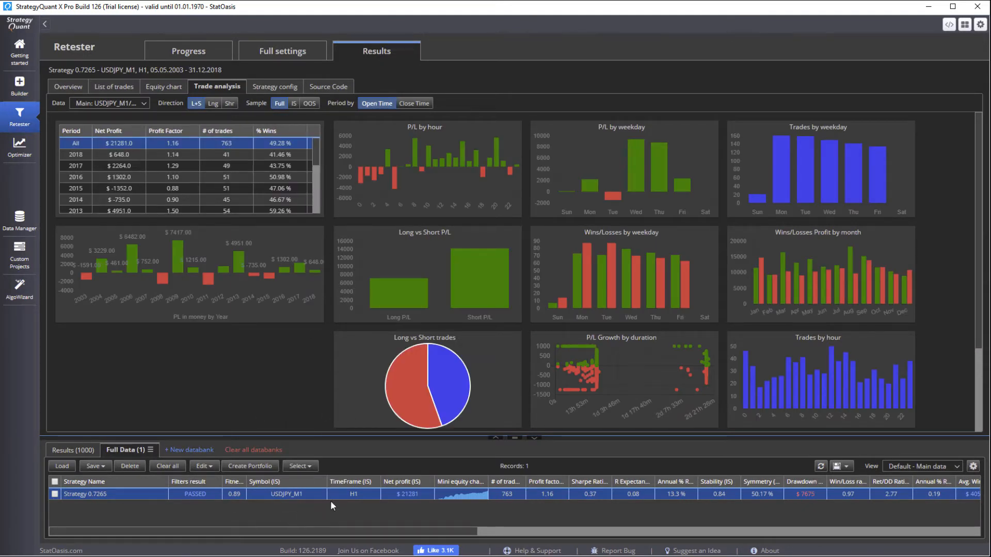
mouse_move(378, 519)
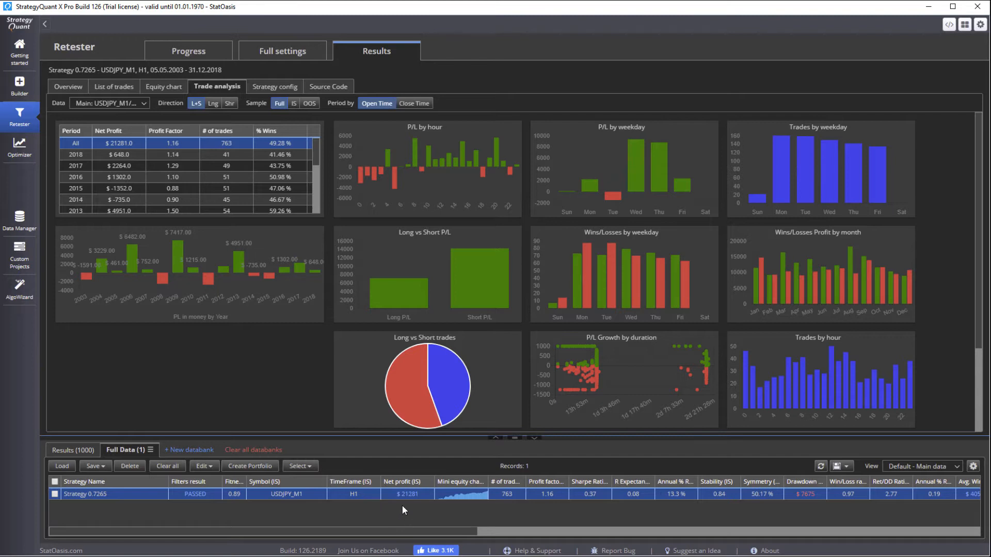
mouse_move(605, 208)
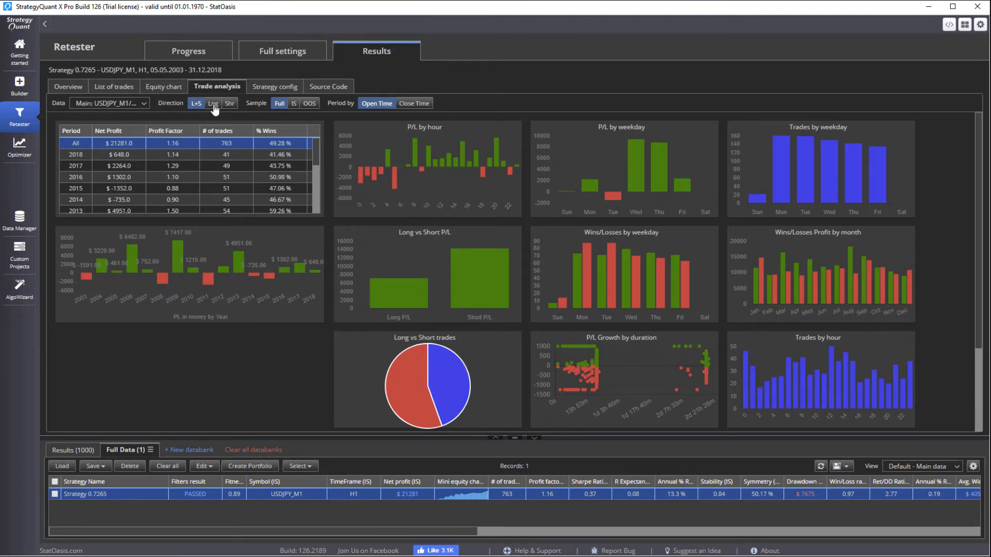
- View Strategy 0.7265's equity chart, then its Source Code tab
left_click(163, 87)
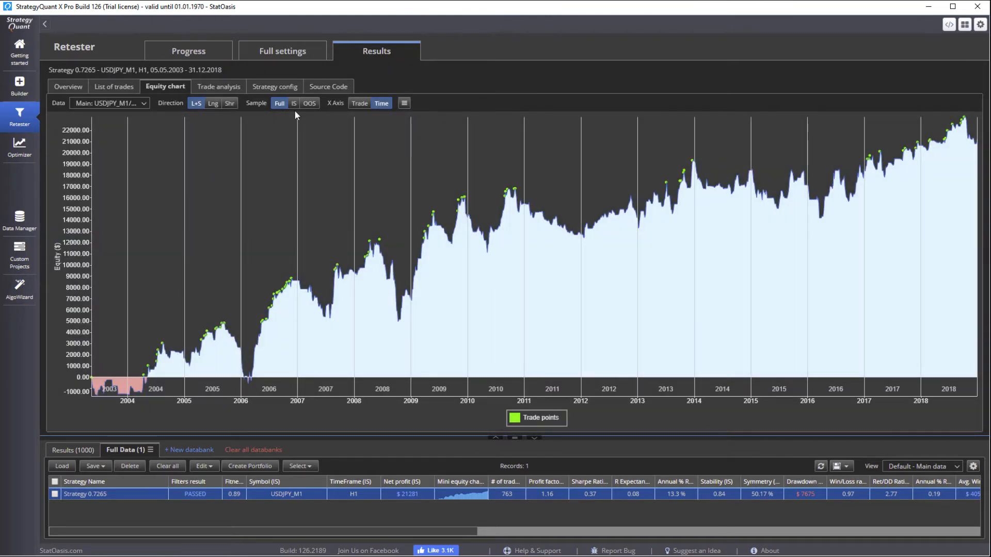
left_click(328, 87)
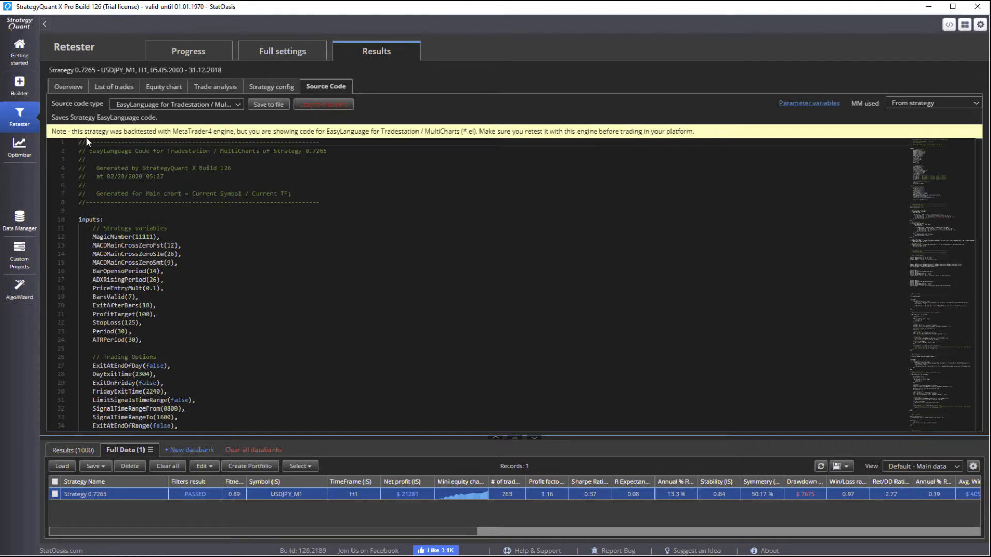
mouse_move(155, 141)
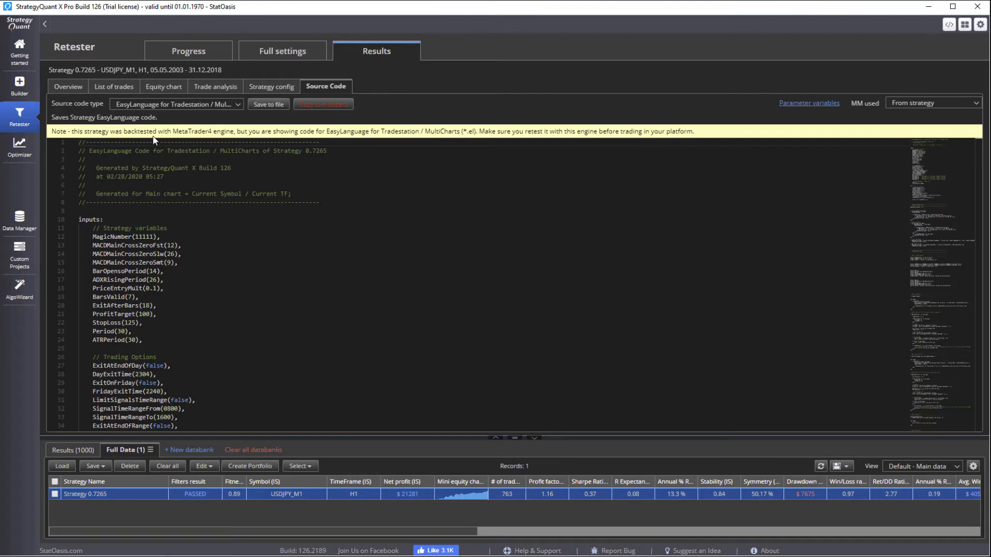
mouse_move(209, 138)
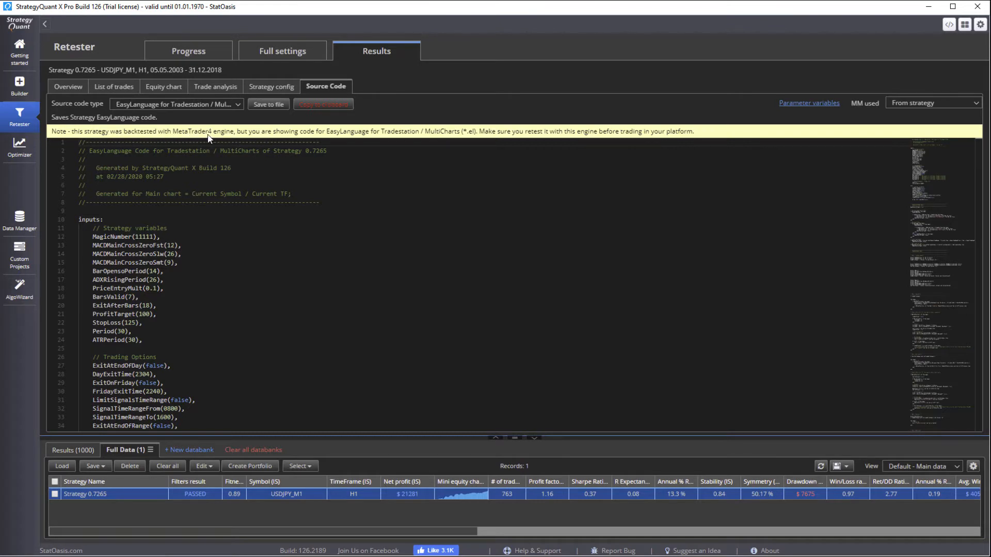
mouse_move(223, 138)
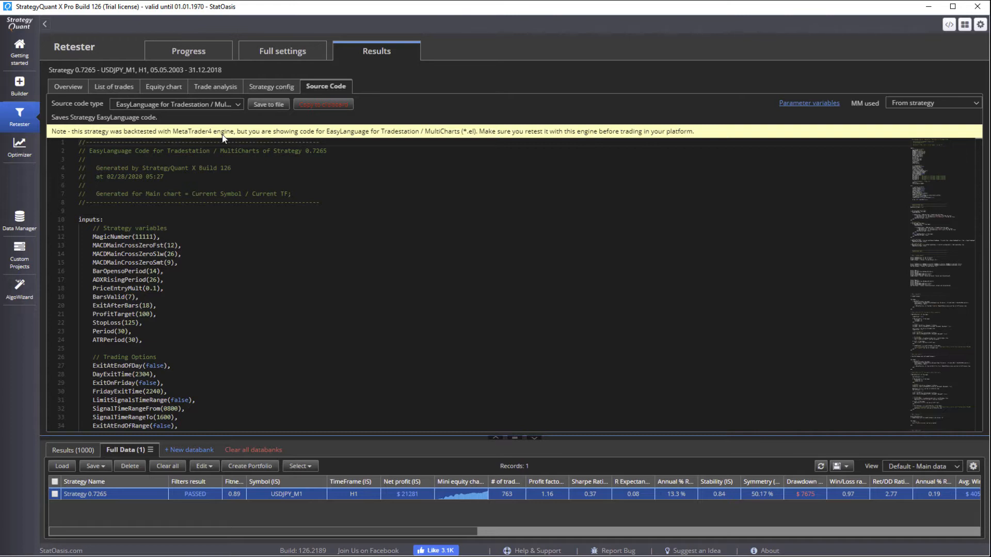
mouse_move(346, 143)
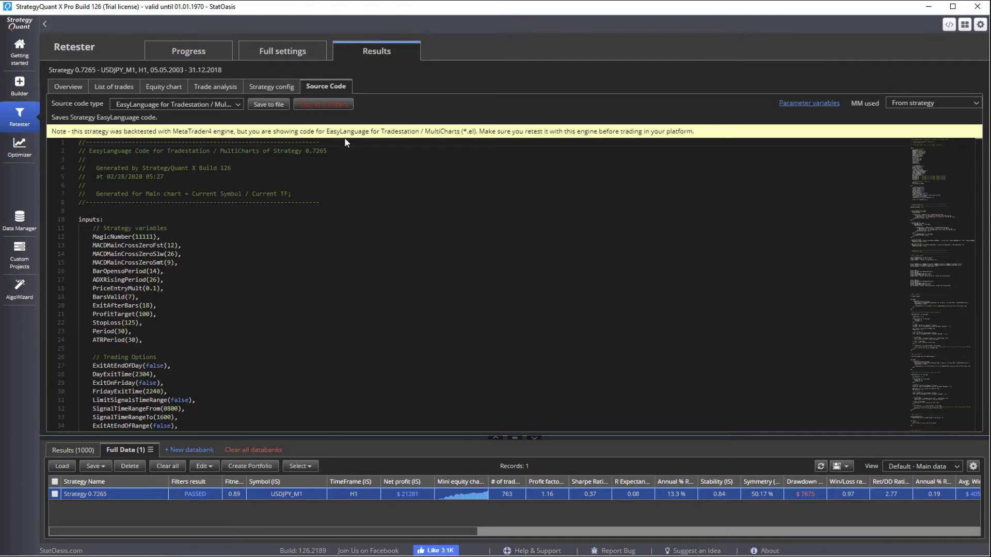
- Switch the source code type from EasyLanguage to MQ5, then to MetaTrader4 Expert Advisor (*.MQ4)
left_click(175, 103)
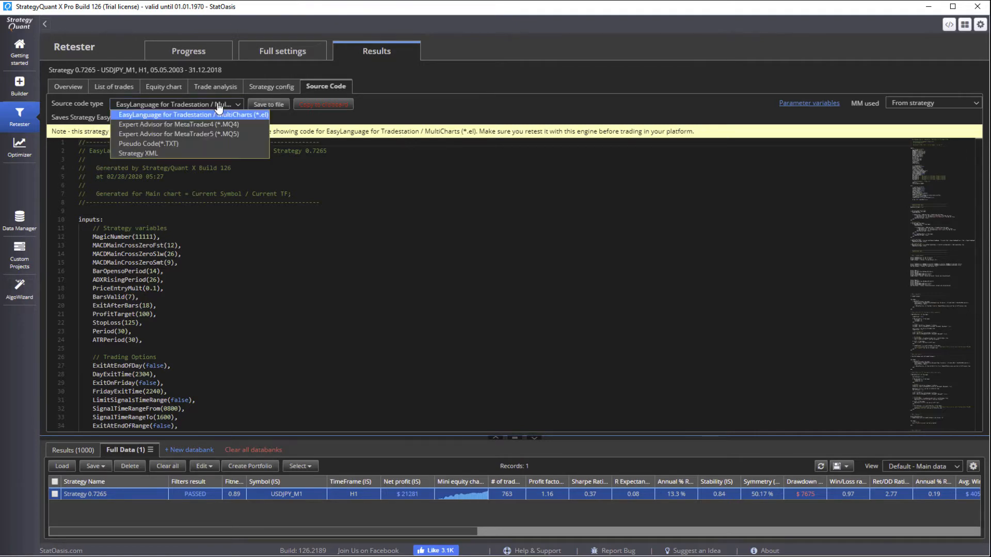
left_click(183, 137)
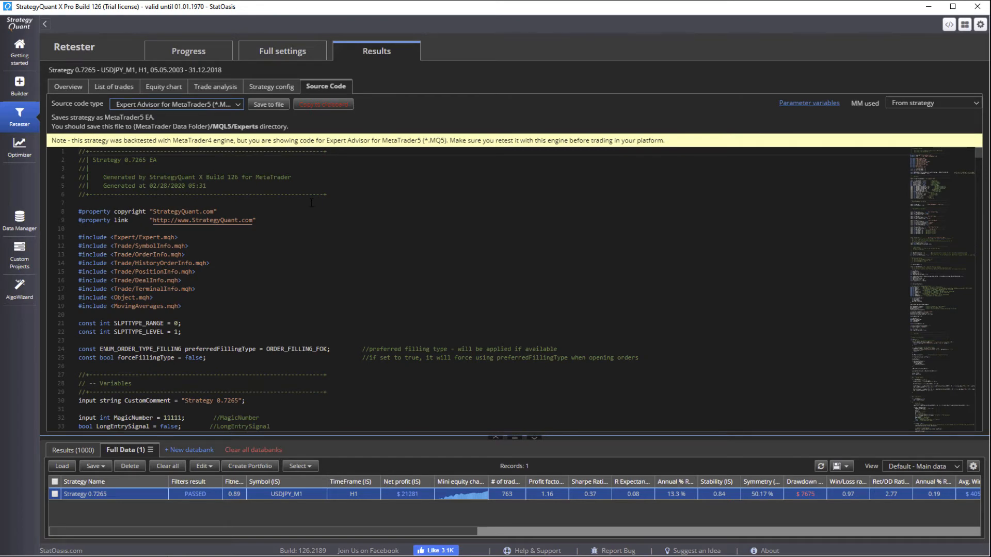
mouse_move(223, 101)
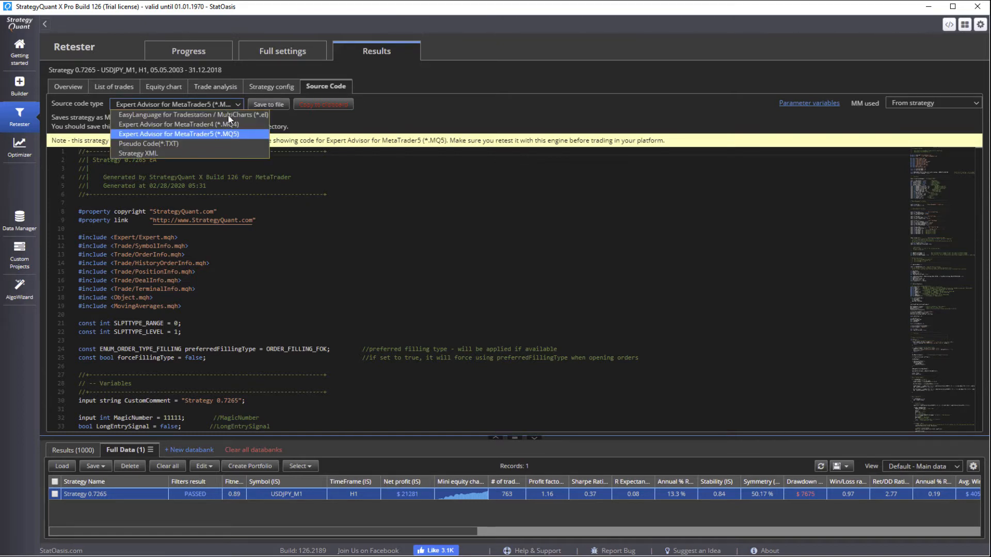
left_click(169, 124)
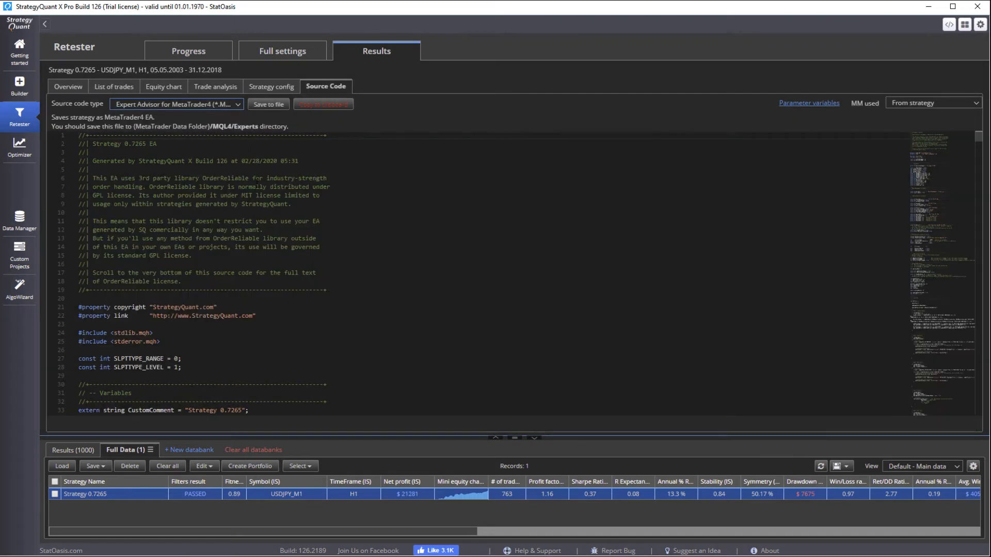
scroll("down", 3)
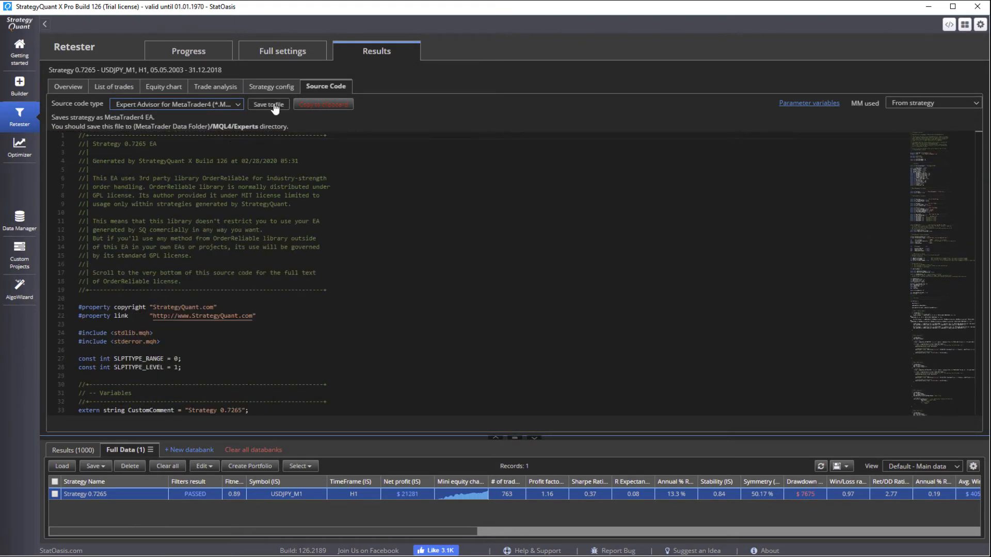
- Save the EA to file as 'Sample exported Strategy 0.7265' with MetaTrader4 Expert Advisor file type
left_click(268, 103)
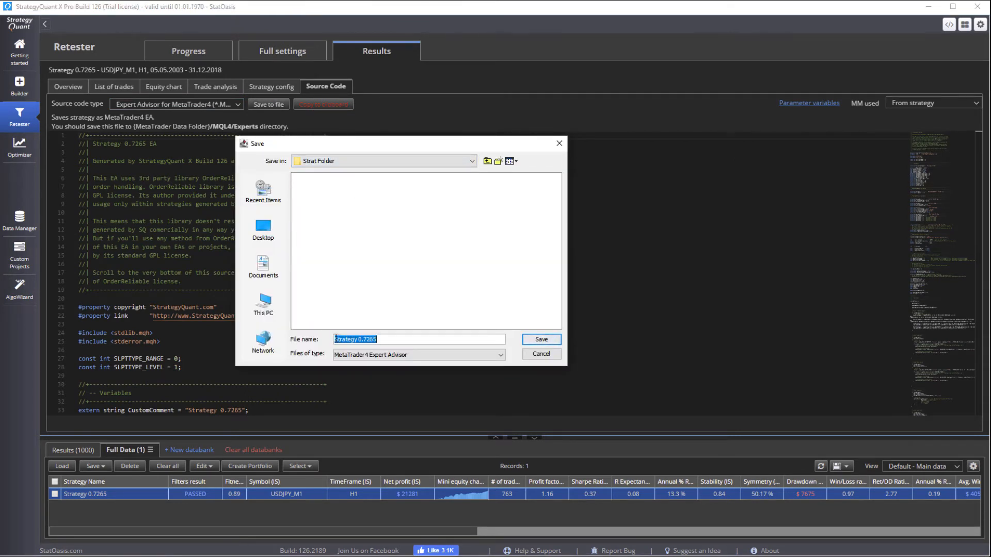
type("So")
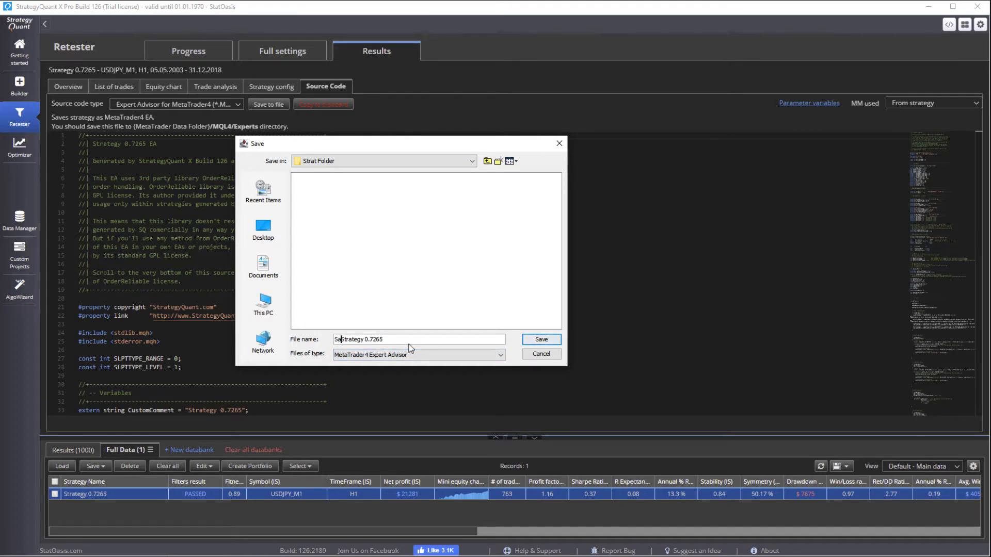
type("Sample exported")
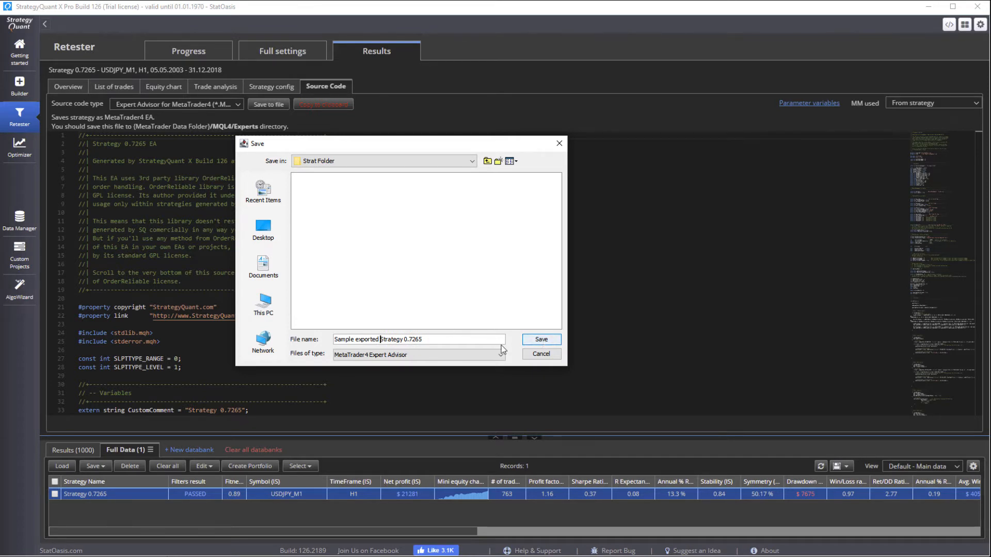
left_click(500, 356)
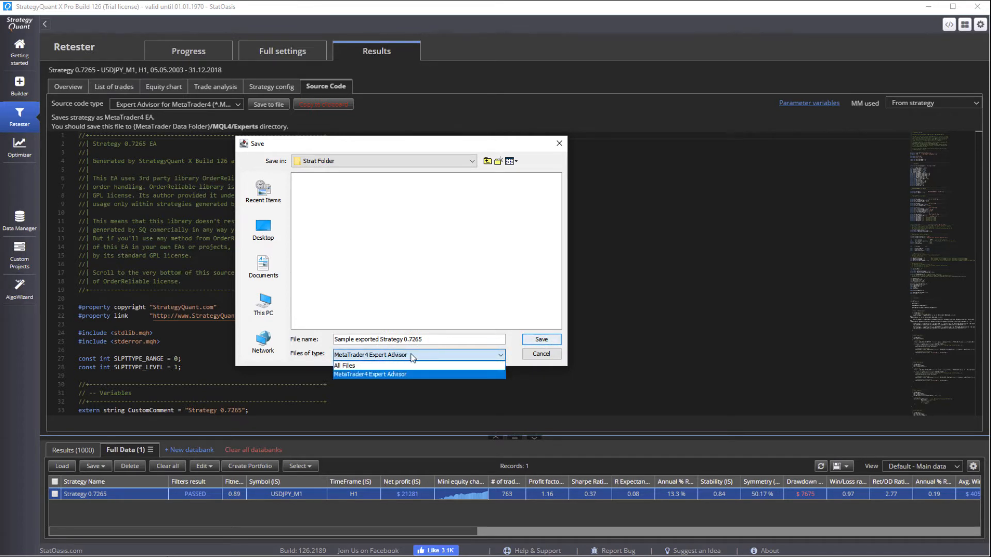
left_click(541, 339)
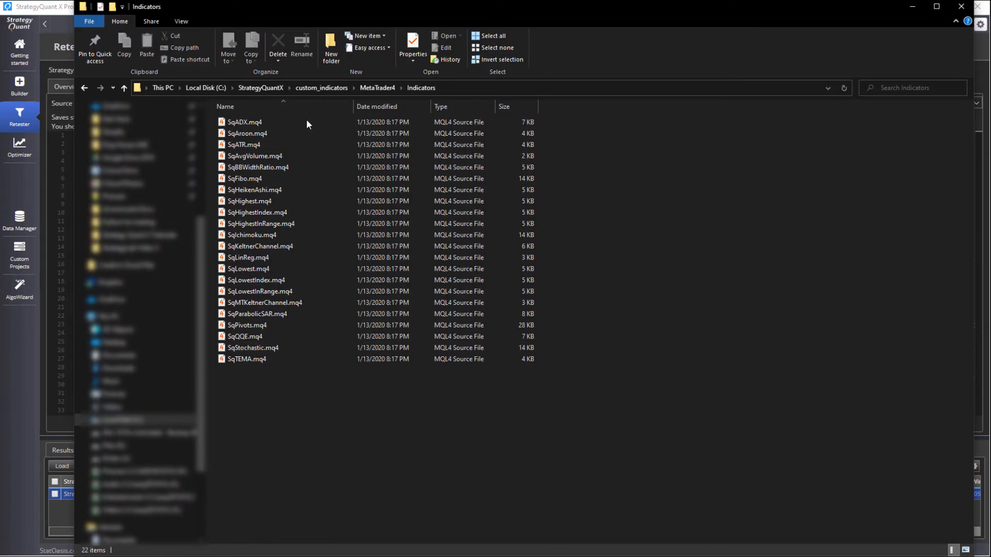
mouse_move(258, 95)
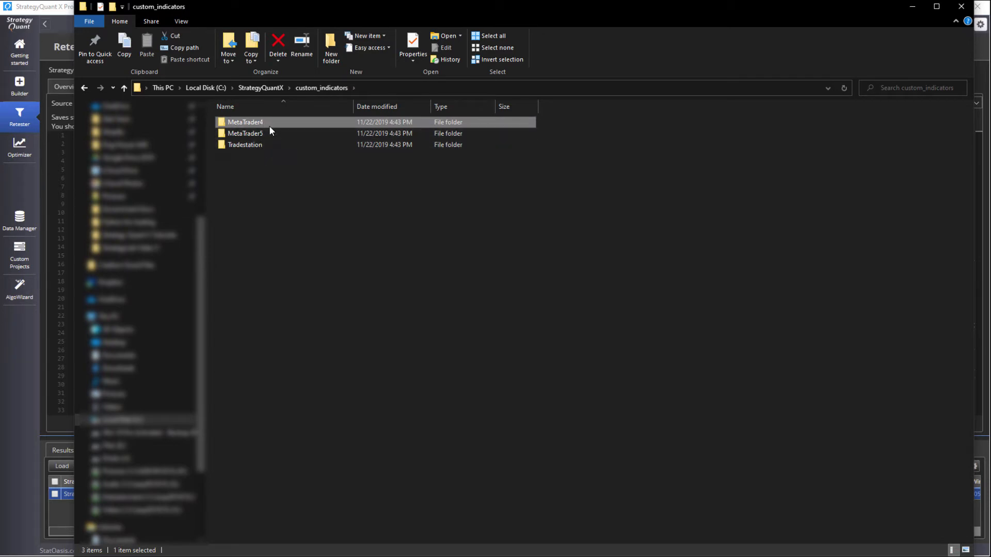
- Enter the StrategyQuantX MetaTrader4 Indicators folder and select all the .mq4 indicator files
double_click(245, 122)
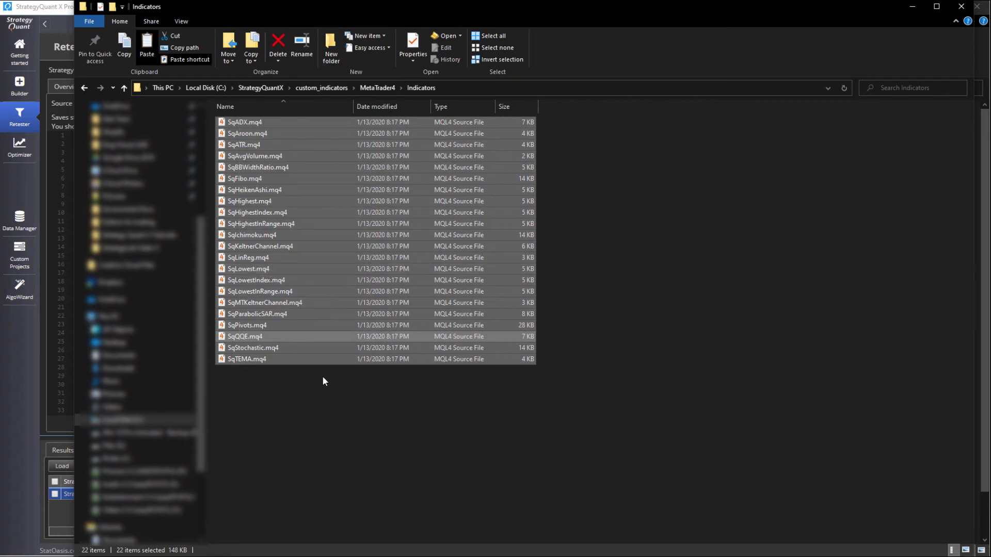
left_click(324, 382)
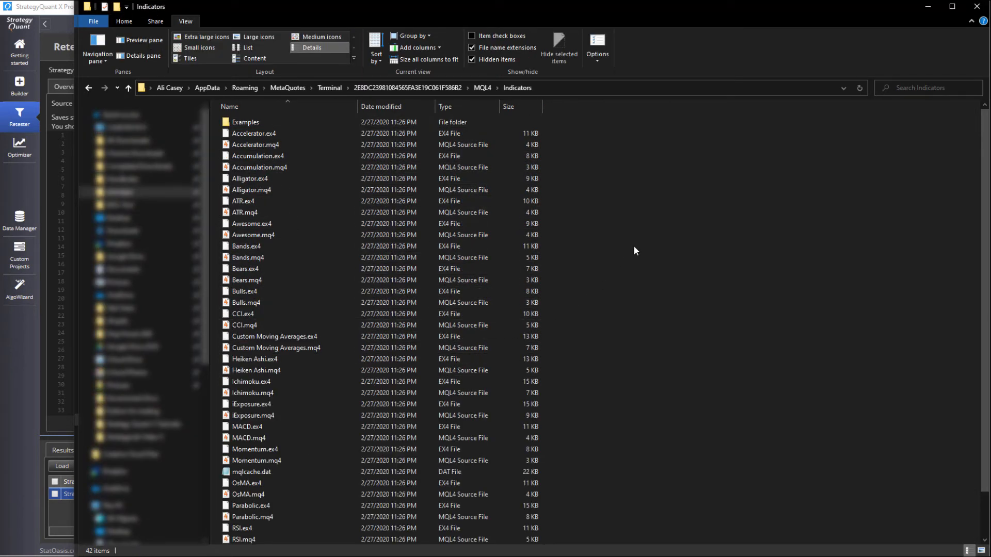
mouse_move(632, 223)
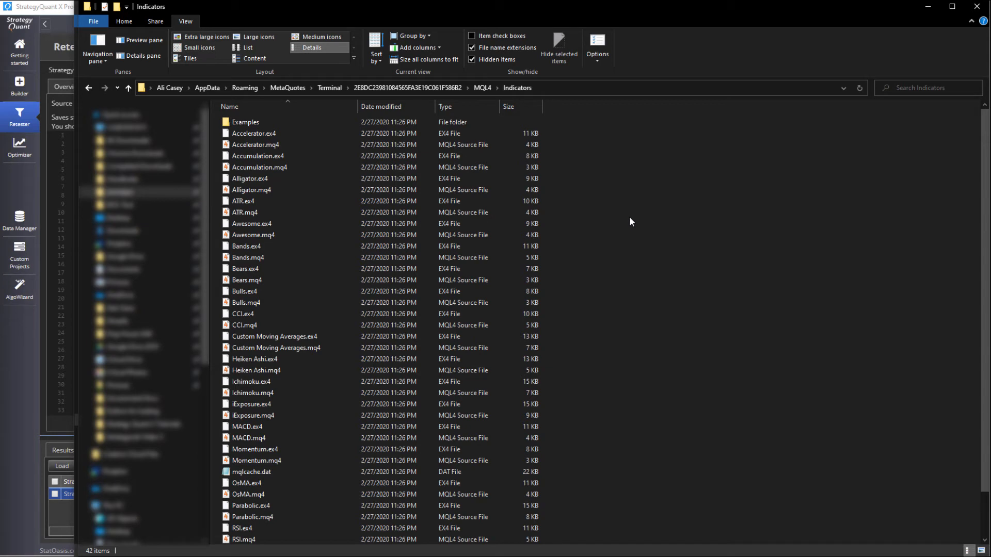
- Paste the copied SQ indicator files into MetaTrader's MQL4\Indicators folder
right_click(632, 222)
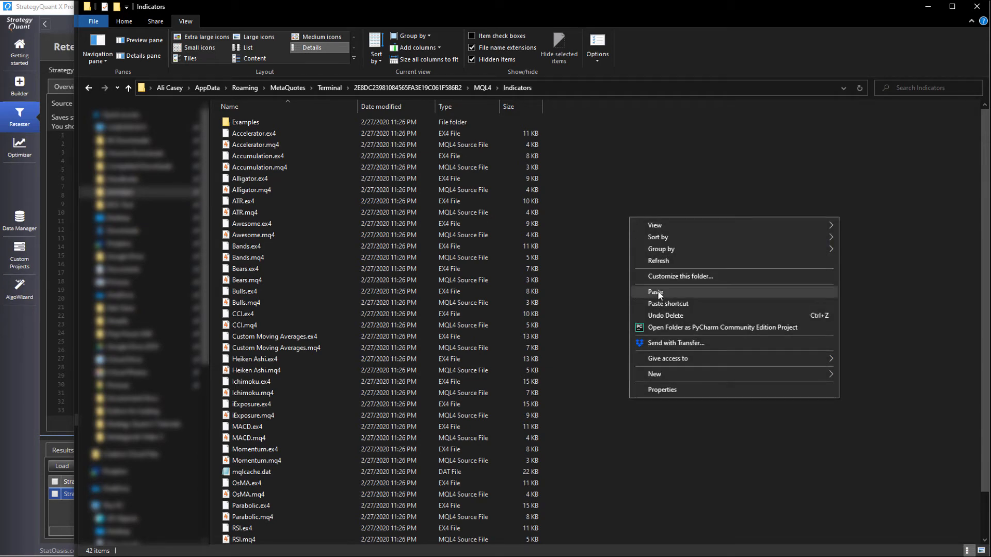
left_click(656, 292)
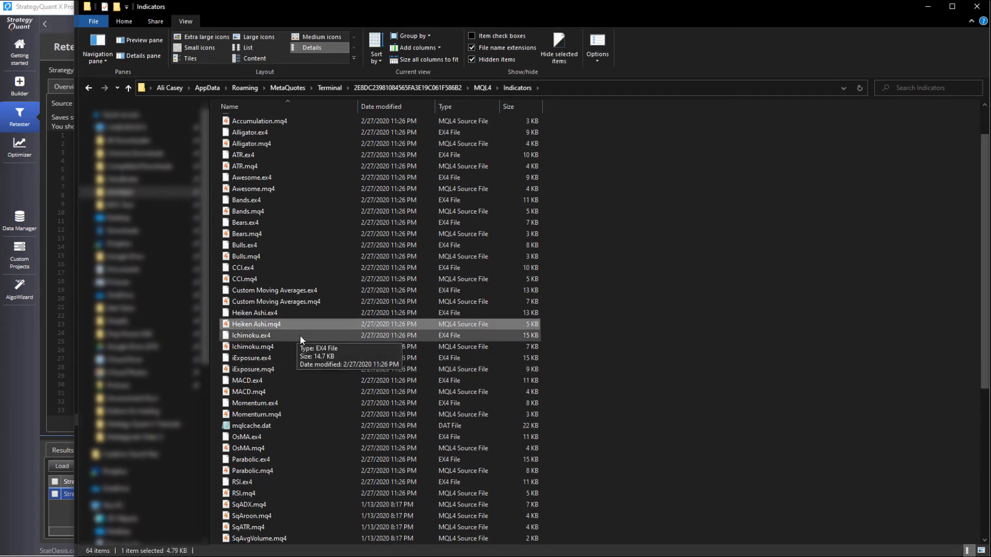
scroll("down", 3)
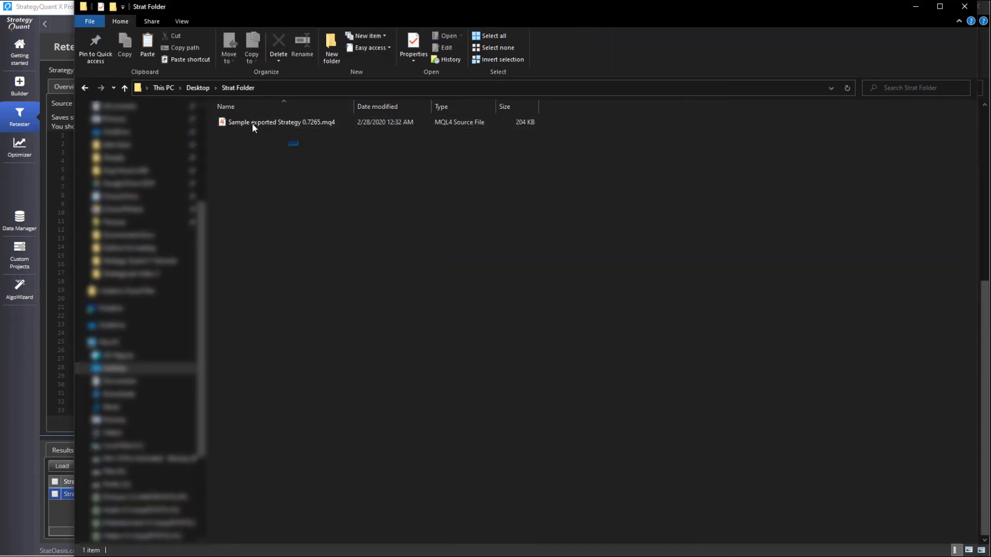
- Copy 'Sample exported Strategy 0.7265.mq4' from Strat Folder
right_click(255, 121)
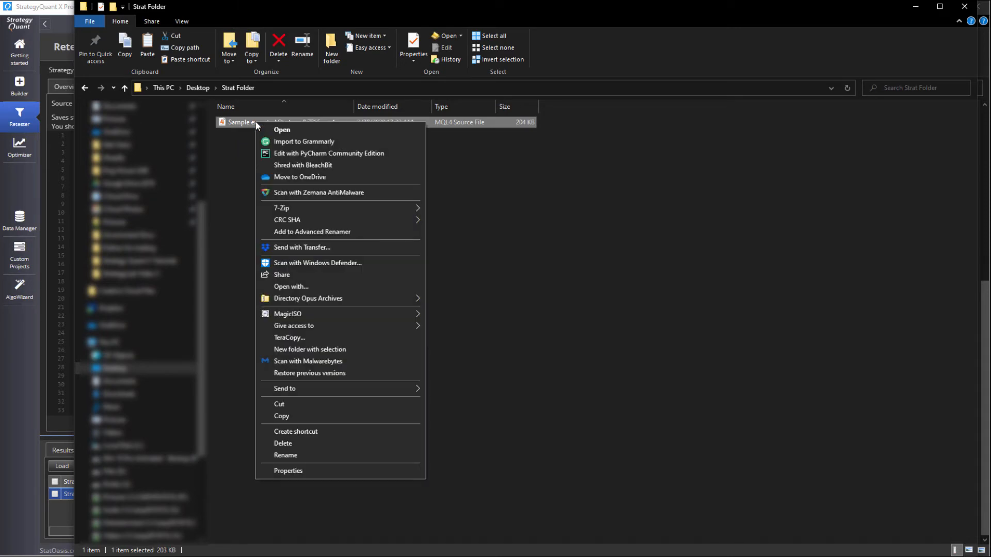
mouse_move(309, 416)
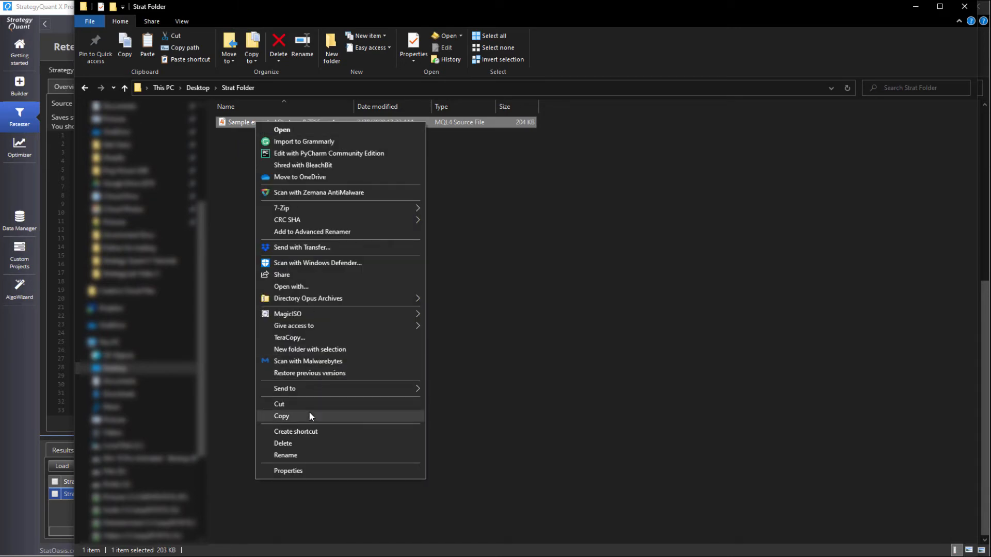
left_click(281, 416)
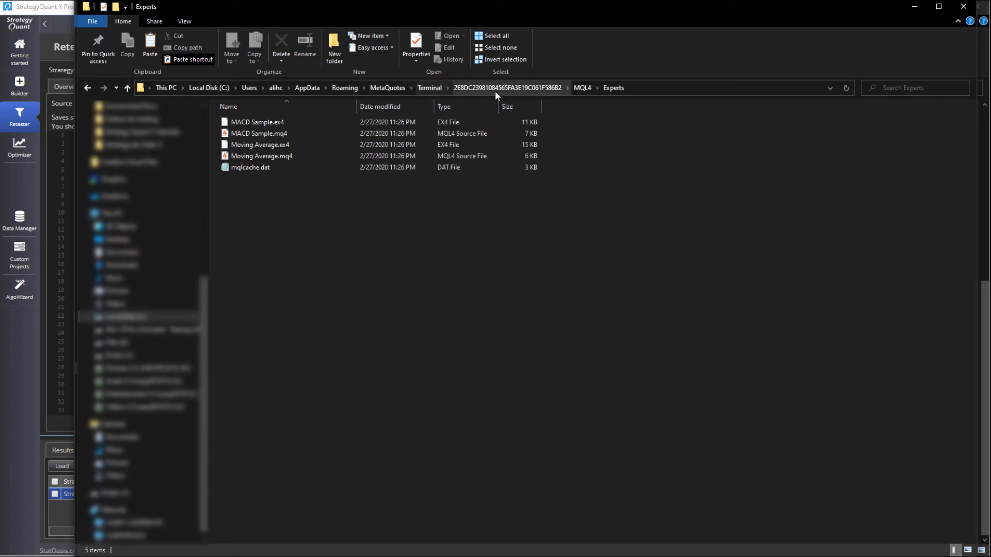
mouse_move(512, 98)
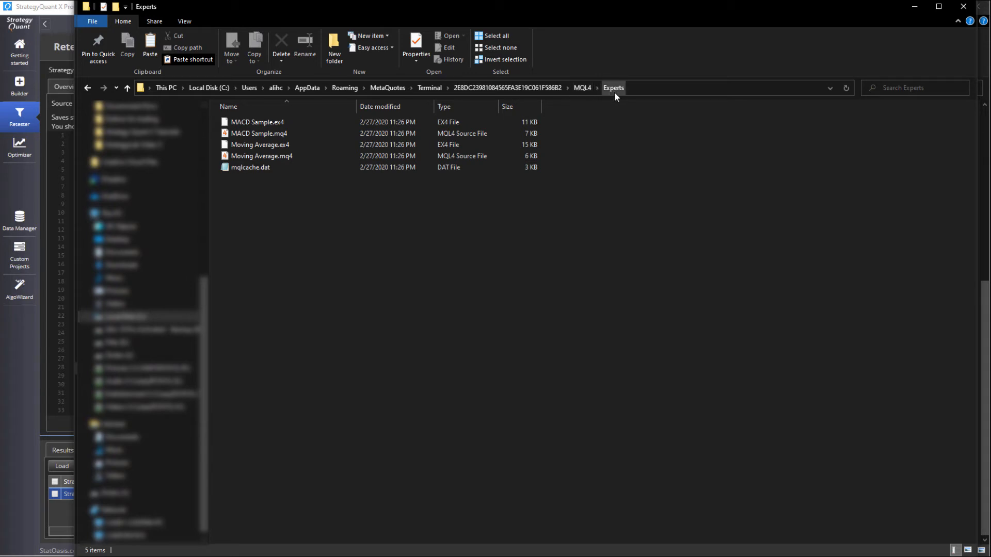
- Paste the exported strategy file into MetaTrader's MQL4\Experts folder
right_click(314, 229)
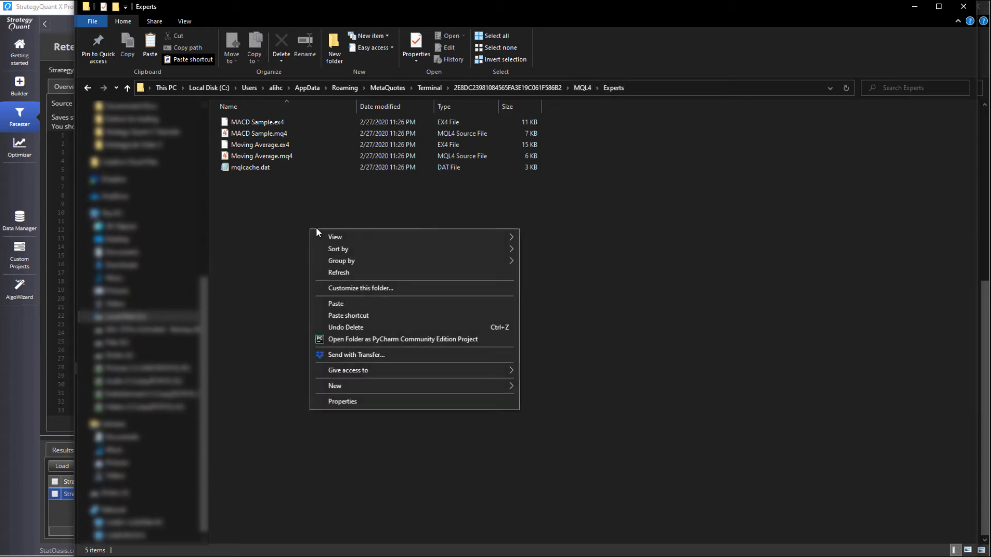
left_click(335, 386)
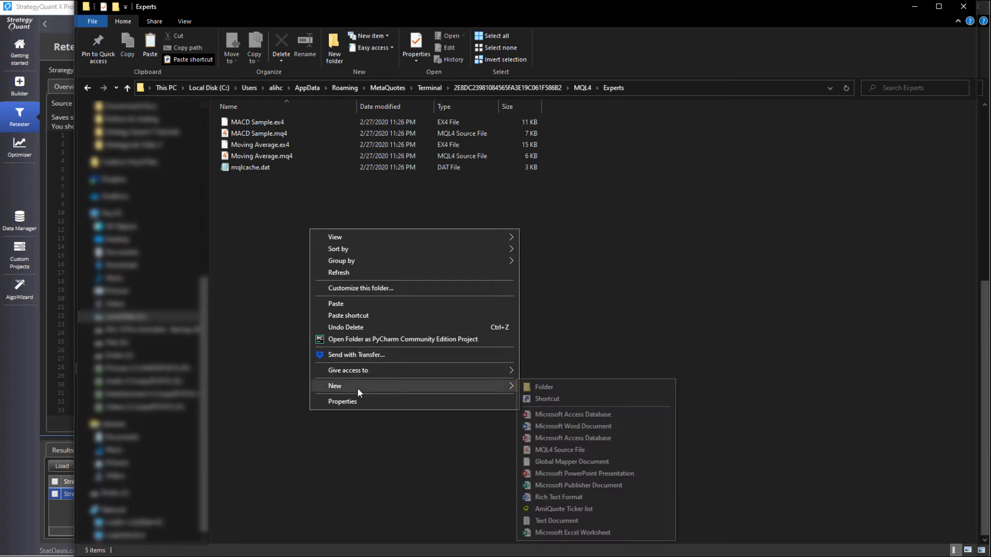
left_click(335, 303)
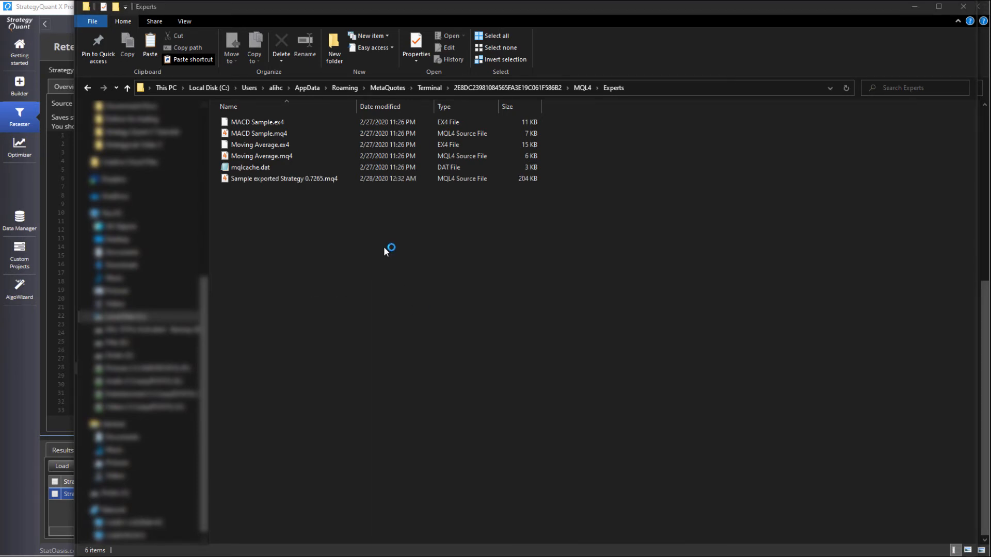
mouse_move(316, 374)
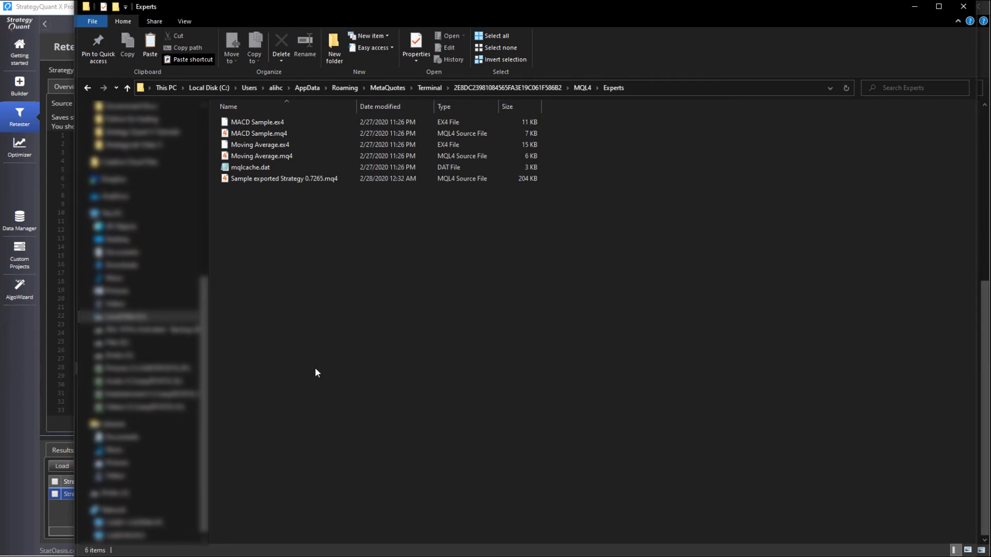
mouse_move(380, 398)
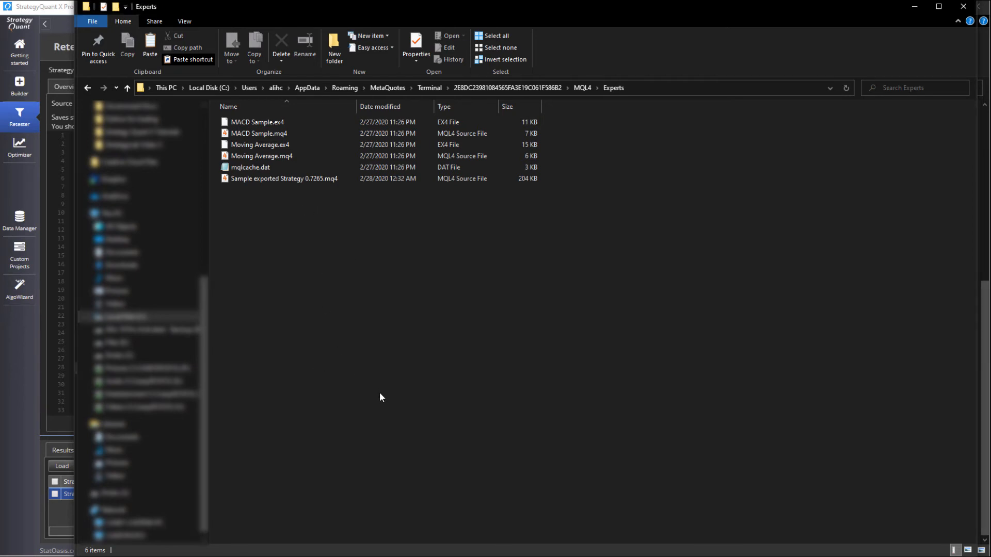
mouse_move(329, 373)
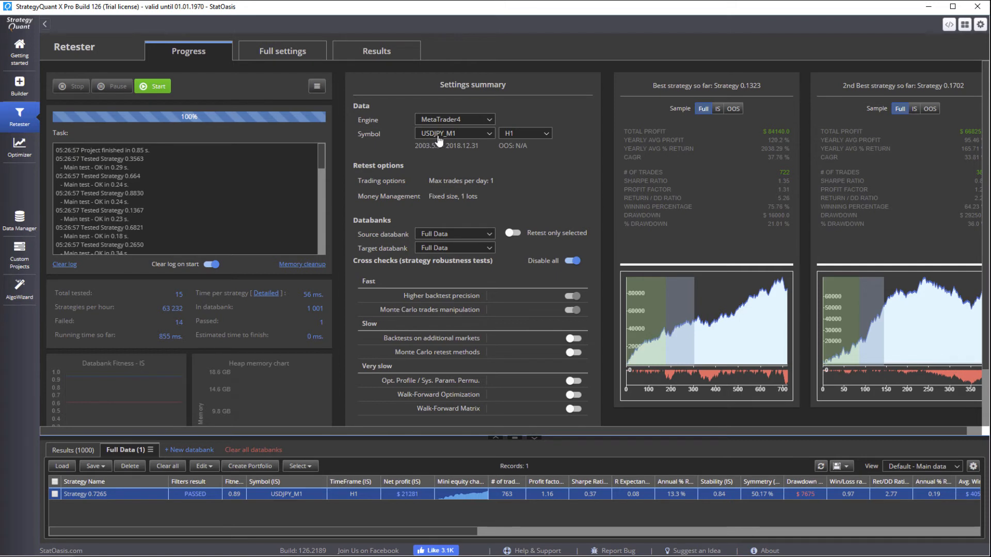
mouse_move(518, 149)
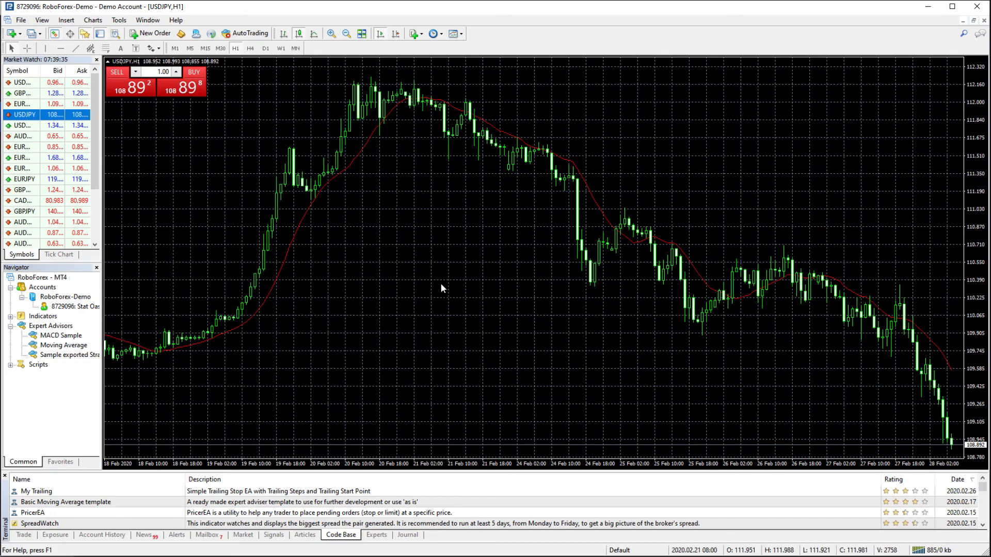
mouse_move(73, 389)
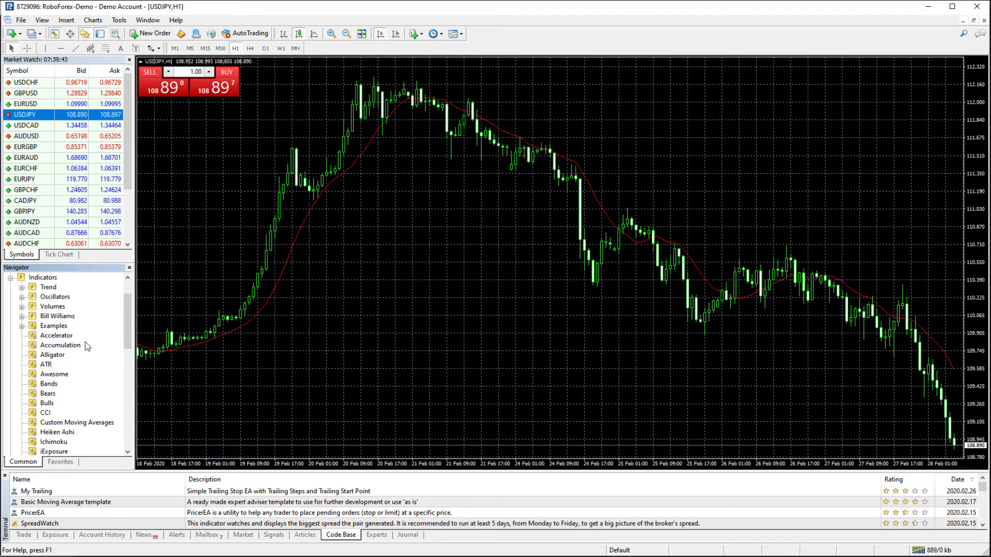
- Scroll the Navigator to locate Sample exported Strategy 0.7265 under Expert Advisors
scroll("down", 3)
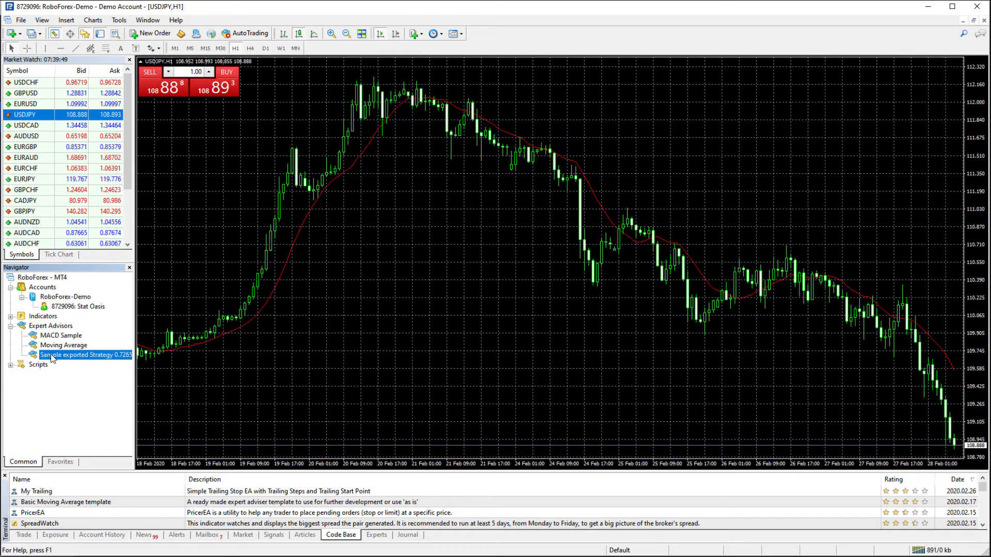
- Attach Sample exported Strategy 0.7265 to the USDJPY H1 chart with Allow live trading ticked, after reviewing Inputs and Dependencies
double_click(74, 355)
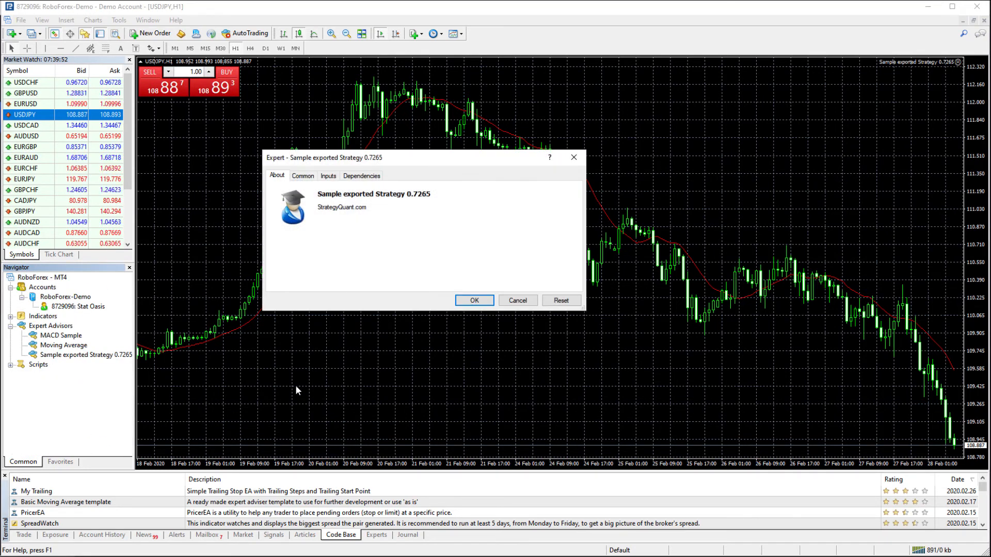
left_click(303, 176)
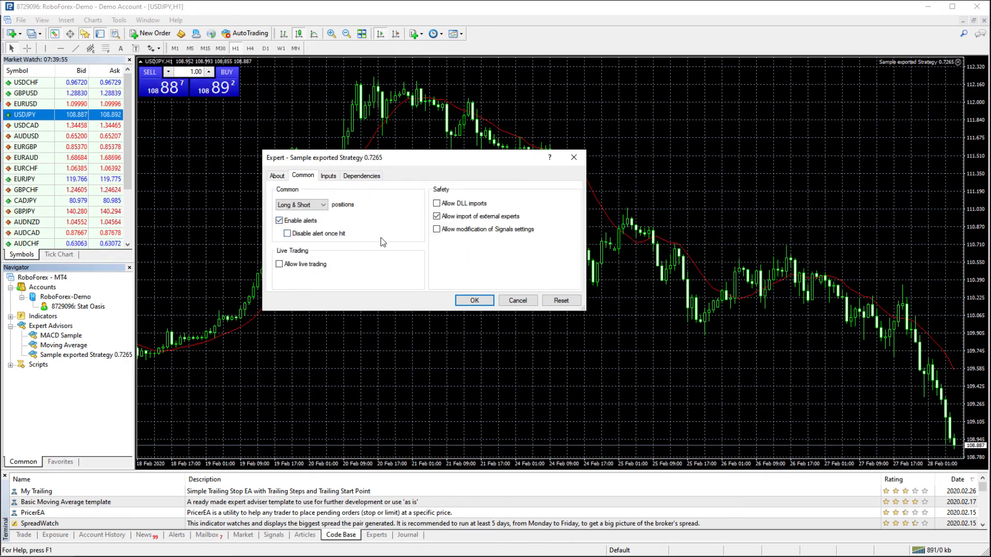
left_click(279, 264)
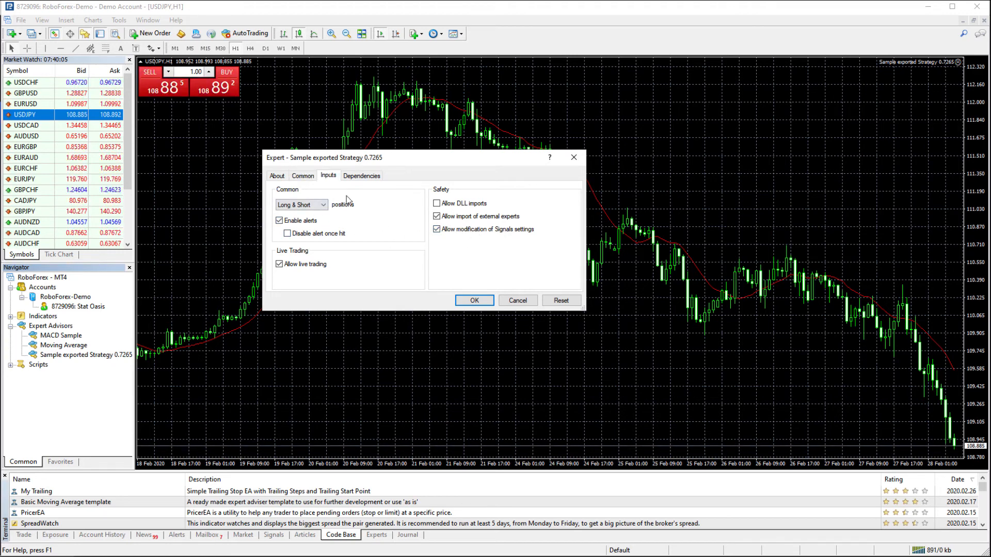
left_click(328, 176)
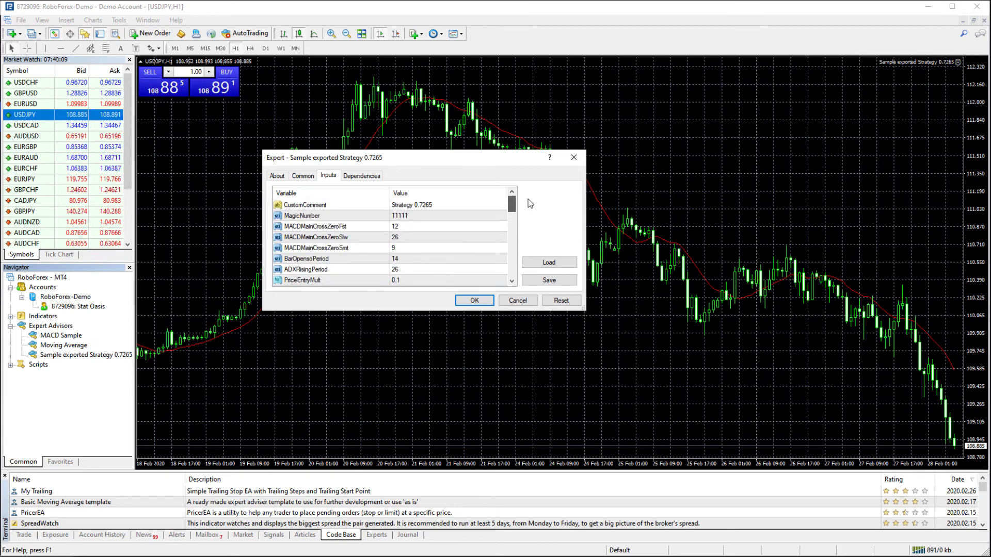
scroll("down", 3)
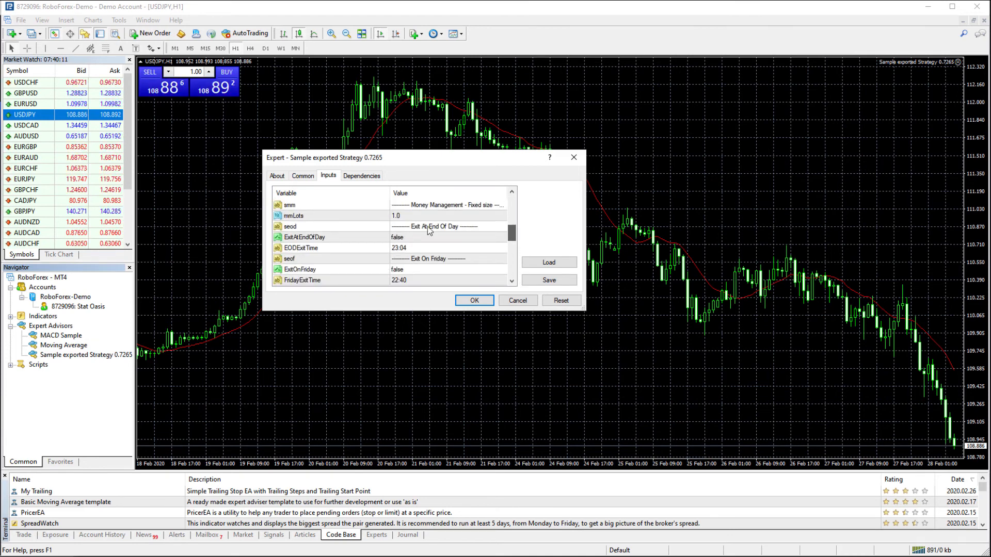
scroll("down", 3)
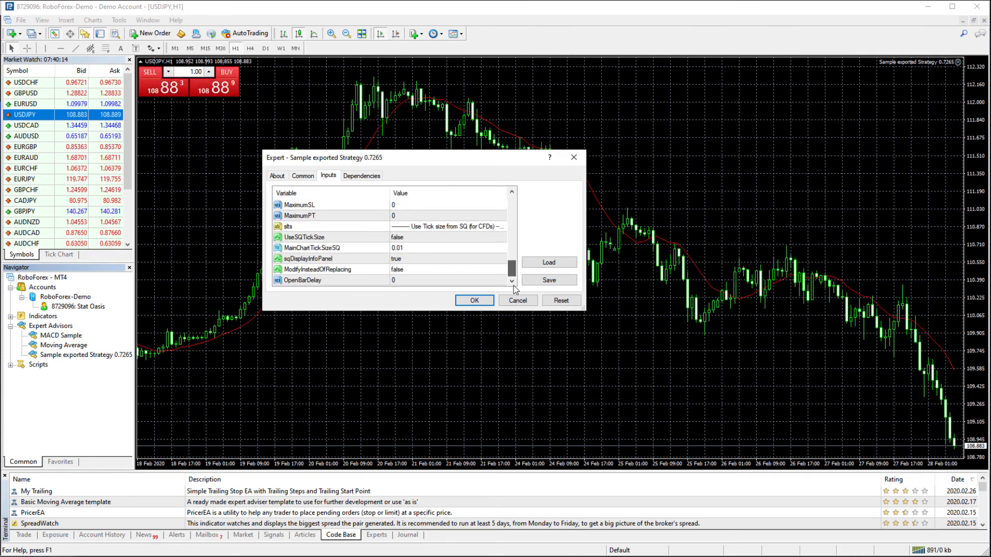
left_click(362, 176)
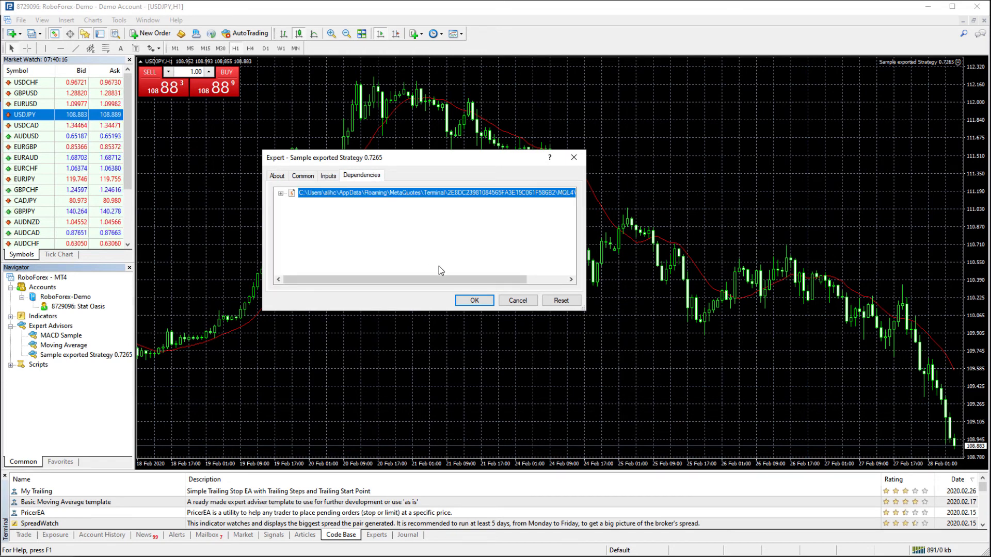
left_click(474, 300)
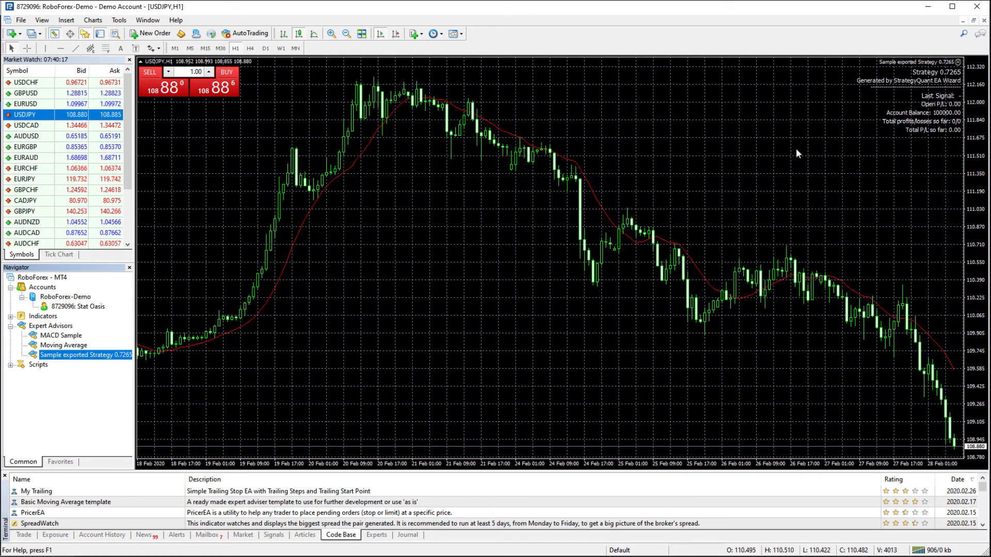
mouse_move(857, 209)
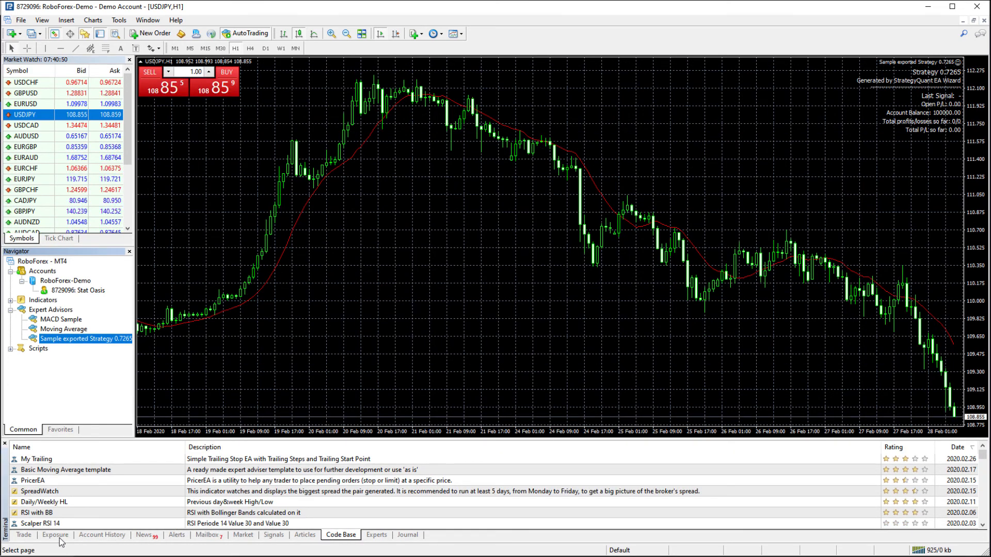
- Show the Trade tab with no open orders and the 100 000 USD balance, equity and free margin
left_click(22, 535)
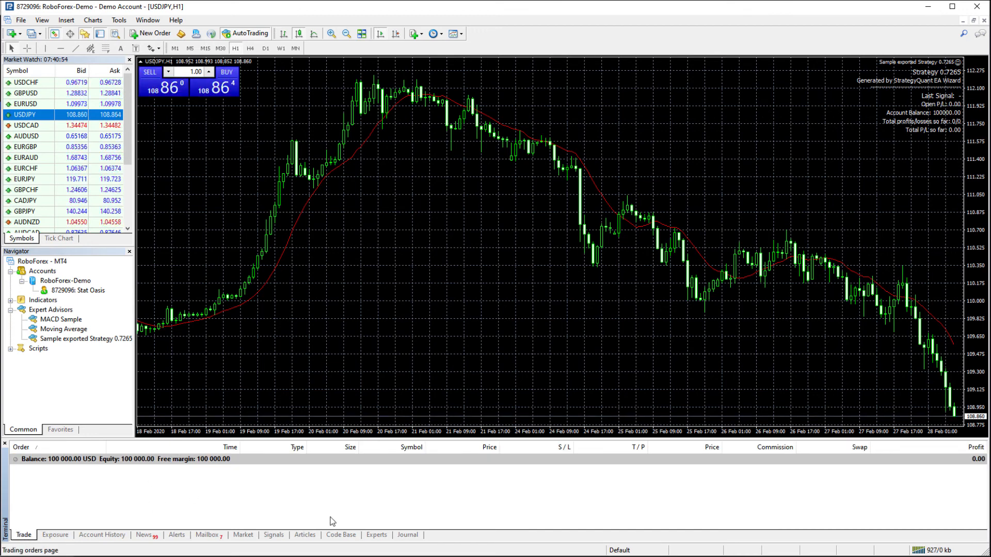
left_click(341, 535)
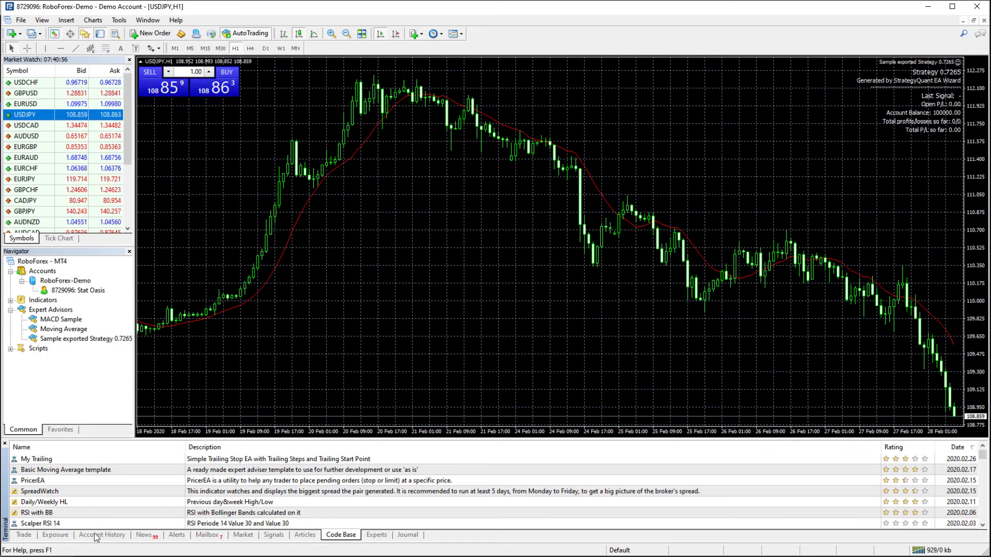
left_click(23, 535)
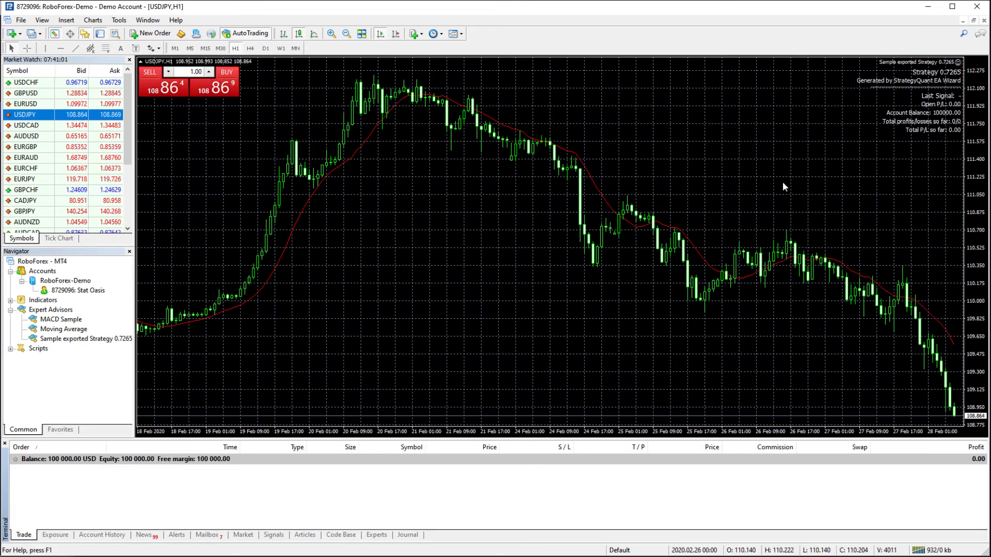
mouse_move(612, 302)
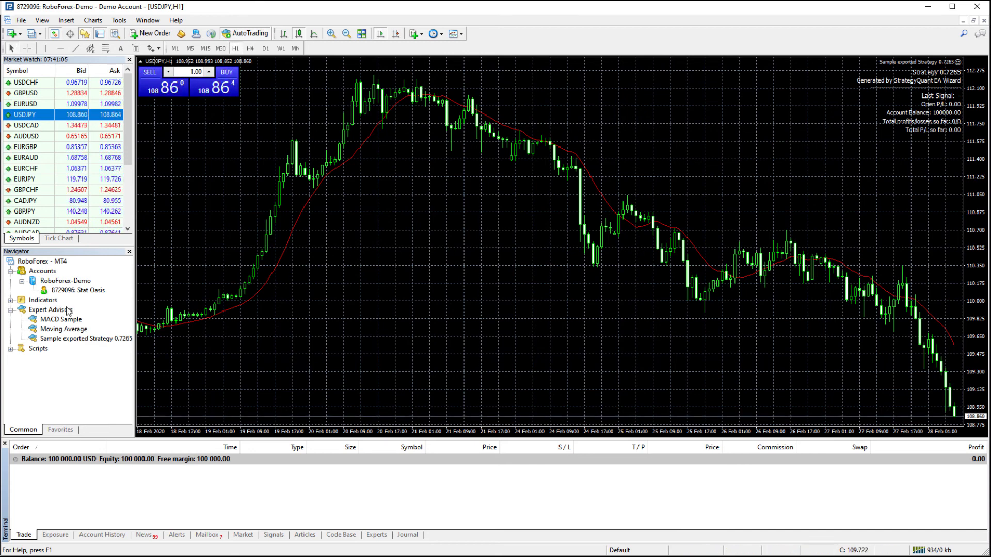
mouse_move(354, 347)
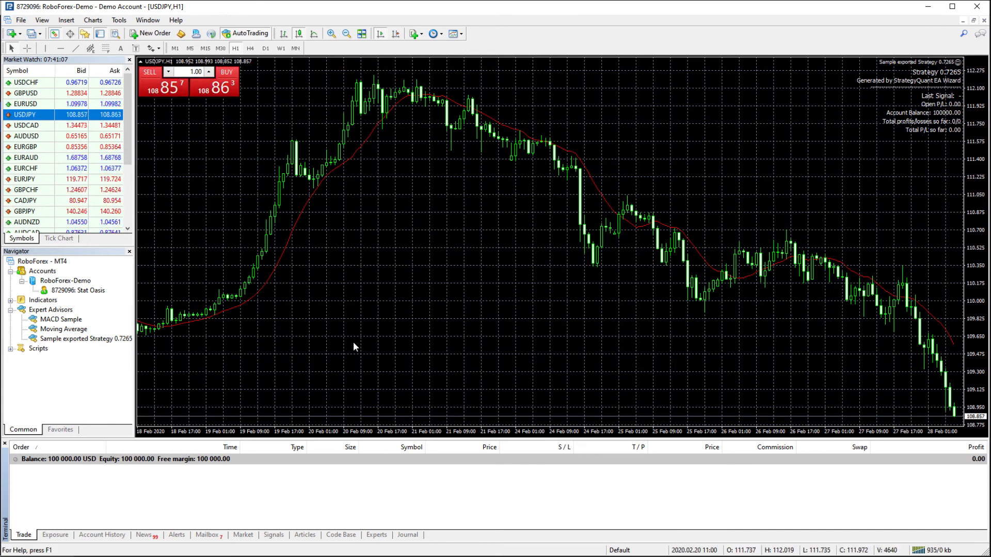